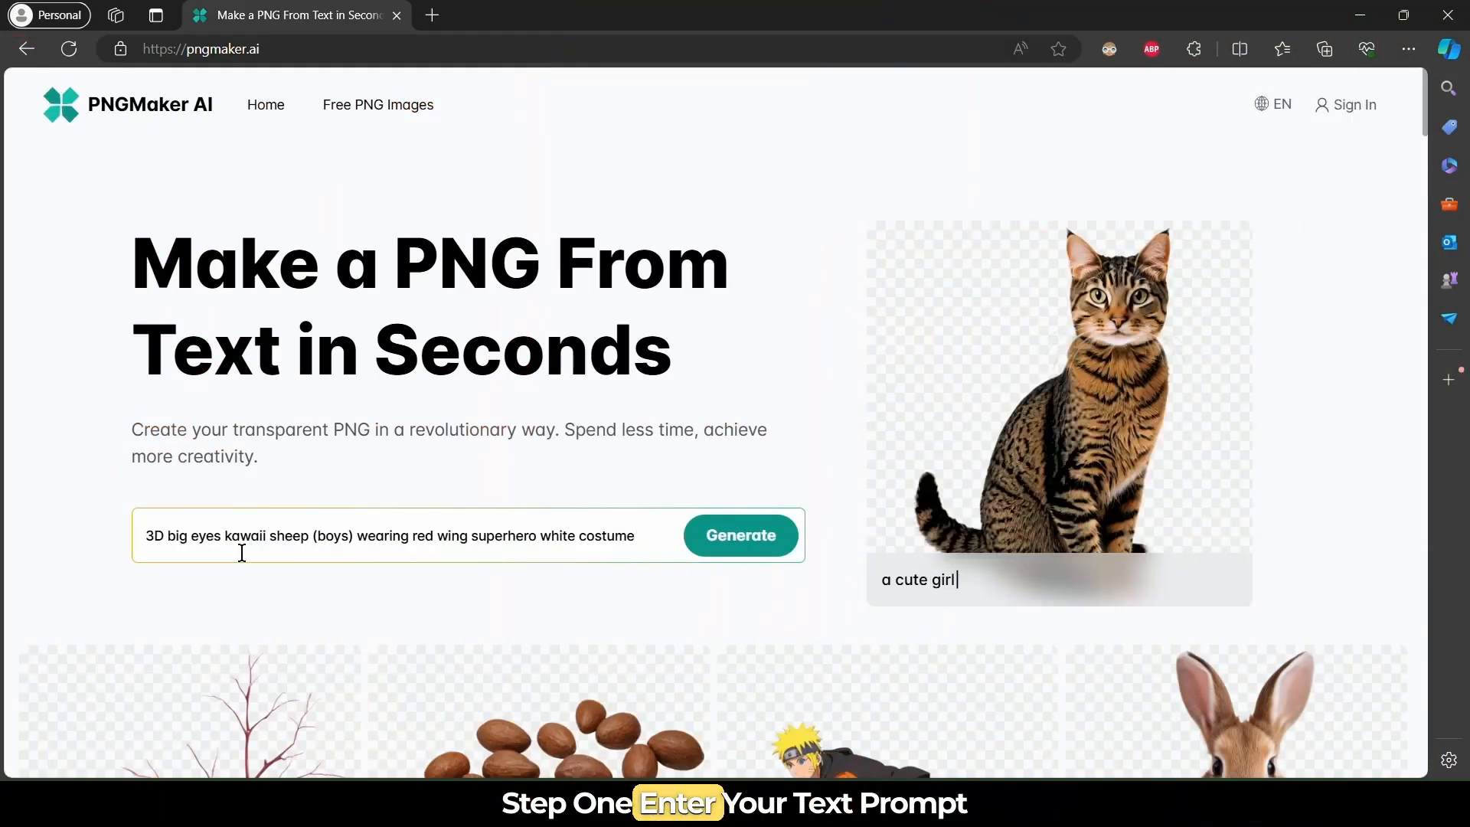
Submit the 3D kawaii sheep boy superhero prompt to the PNGMaker AI generator.
left_click(740, 535)
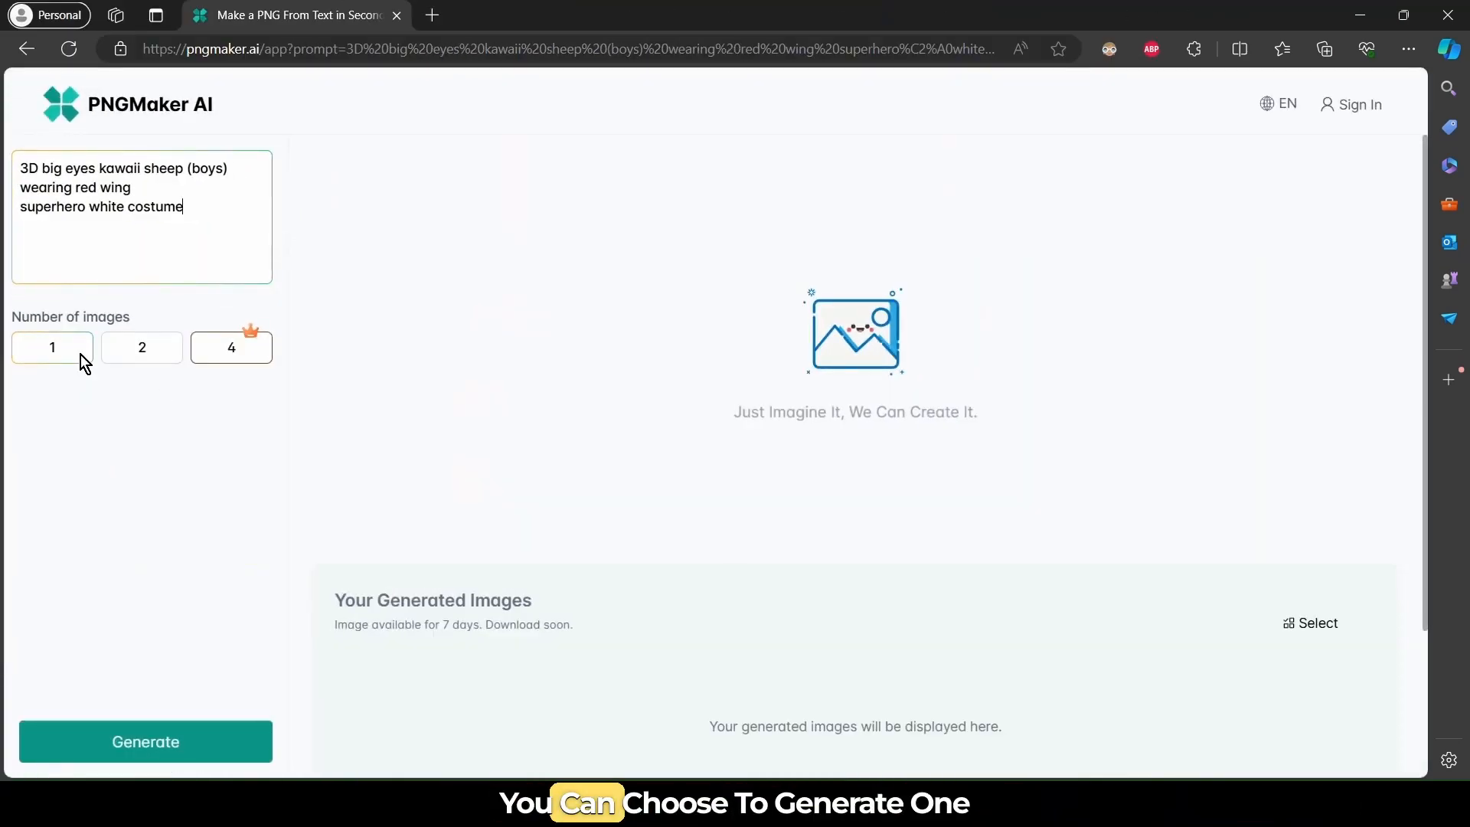
Set Number of images to 2 and generate the sheep boy superhero images.
left_click(142, 347)
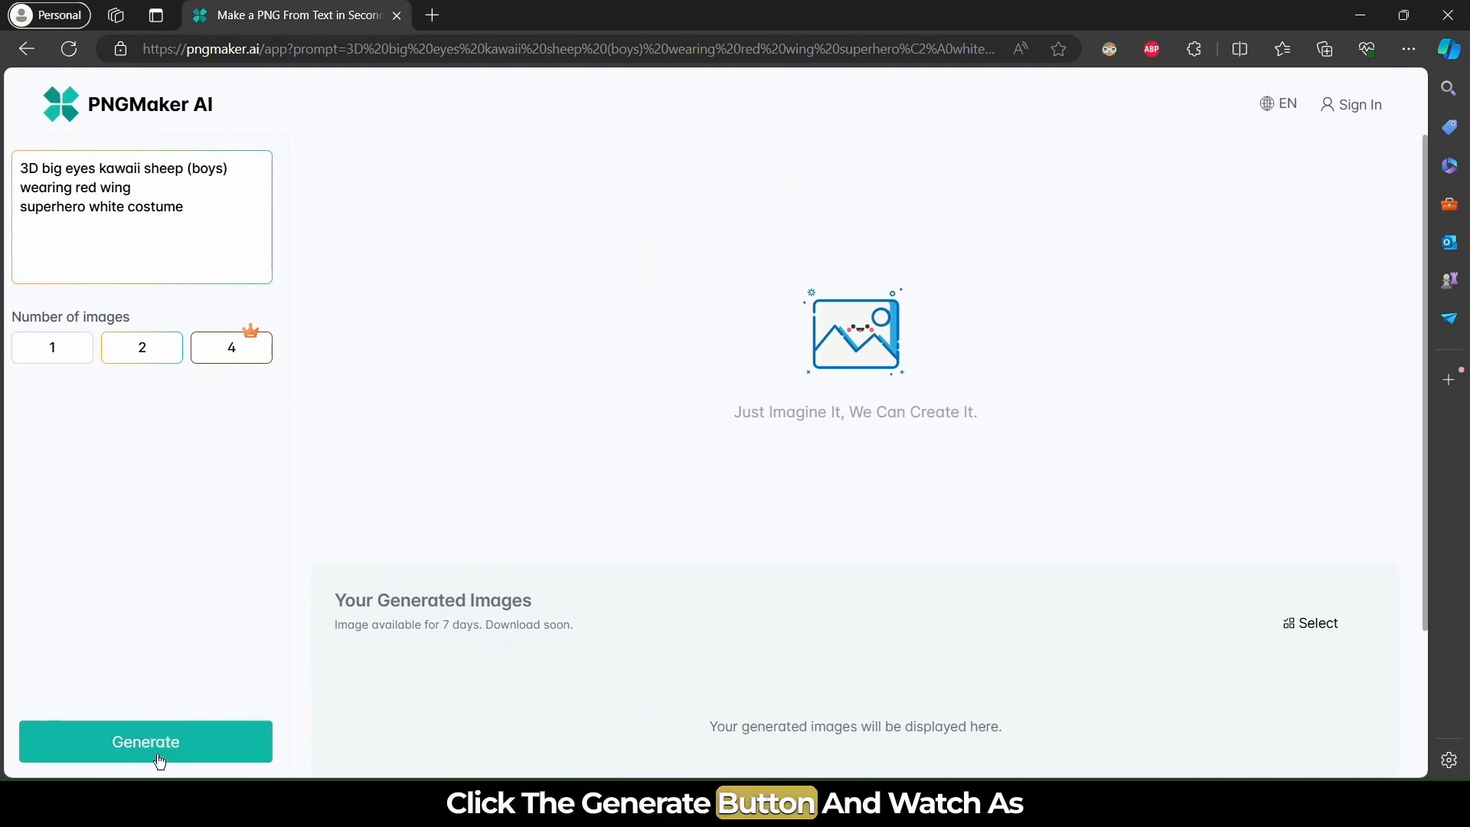
left_click(145, 740)
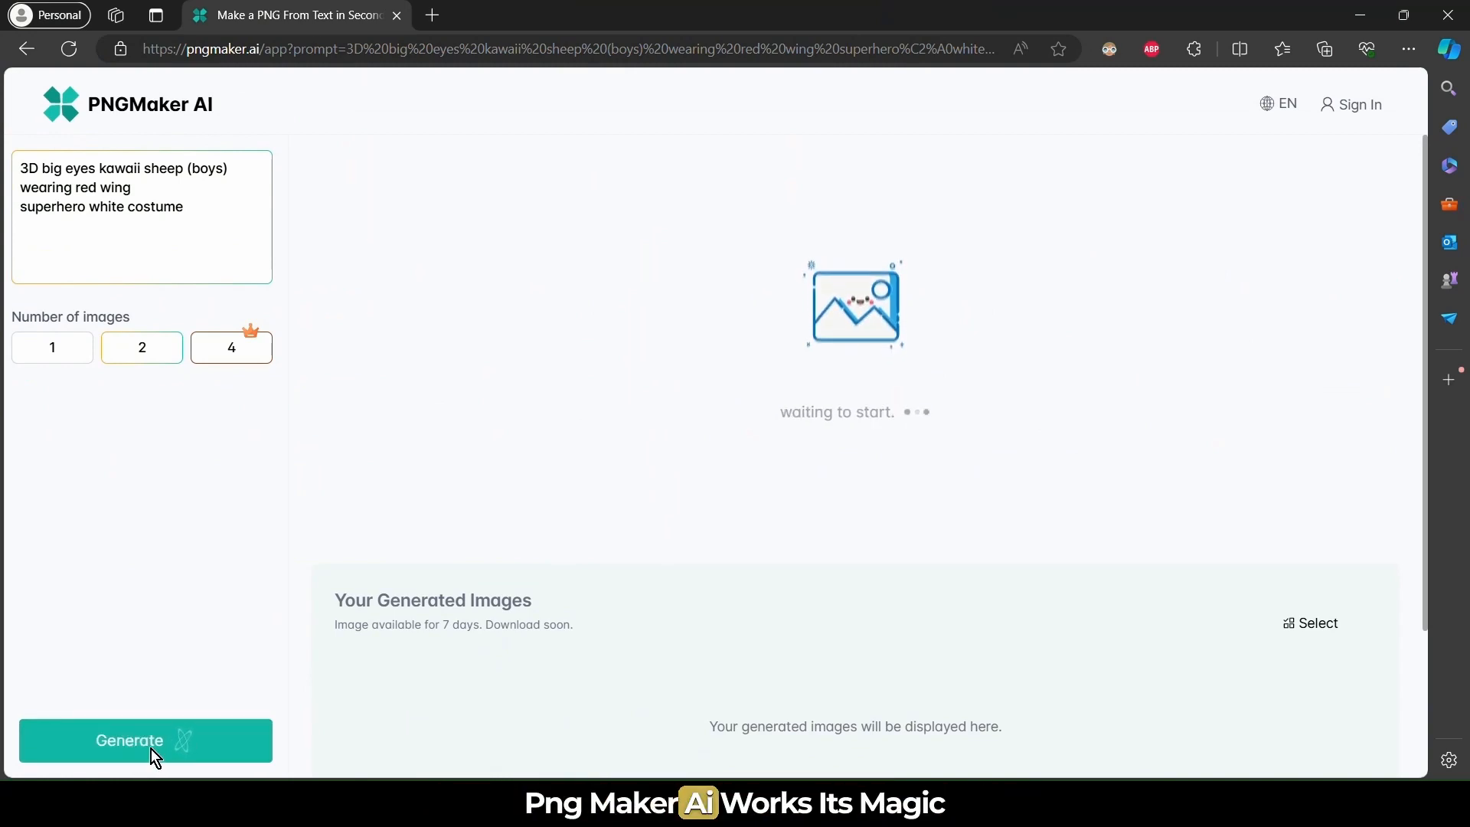
left_click(145, 741)
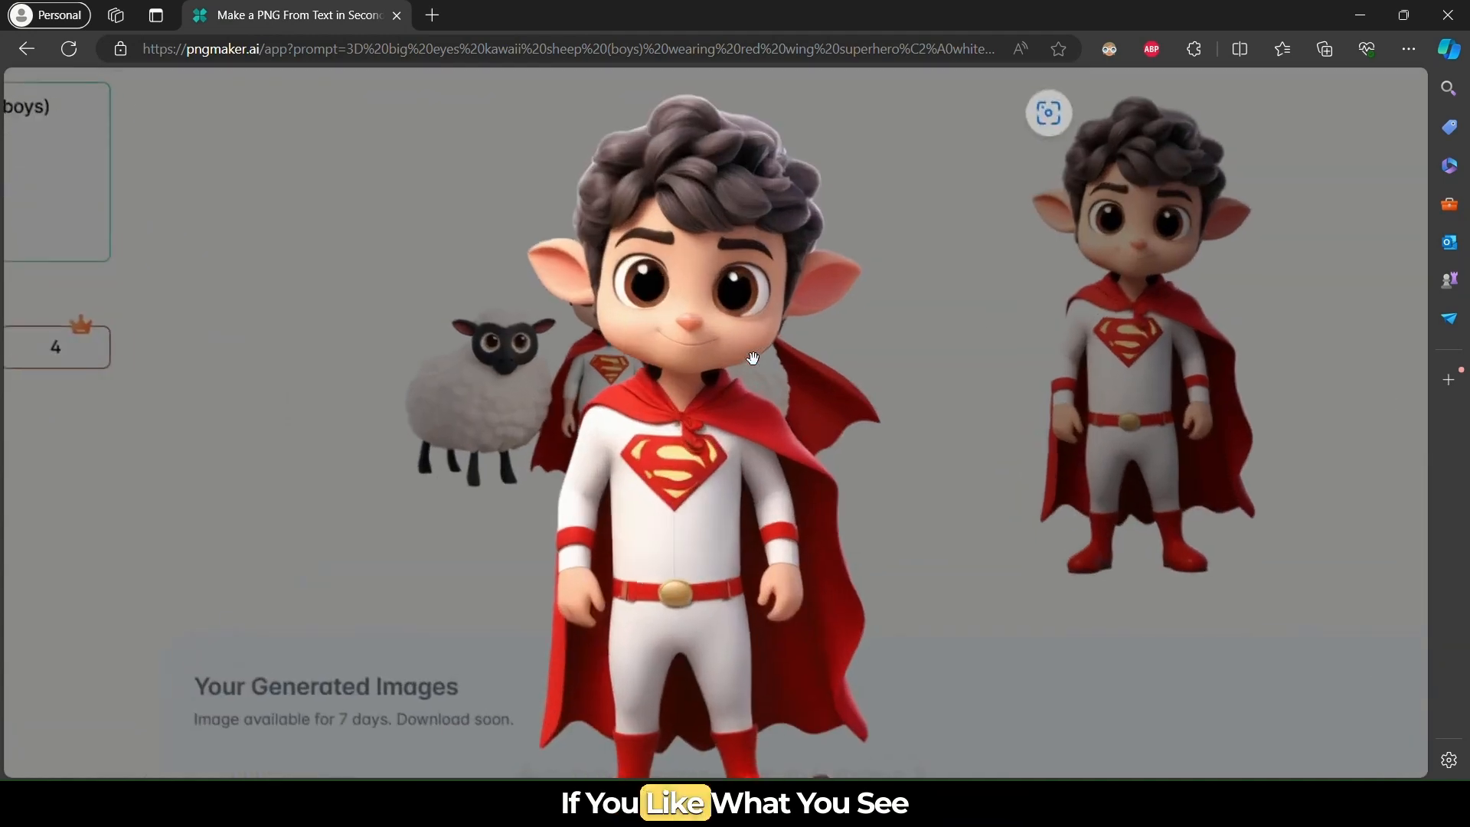
Return to the homepage and scroll through the free transparent PNG gallery.
left_click(1049, 112)
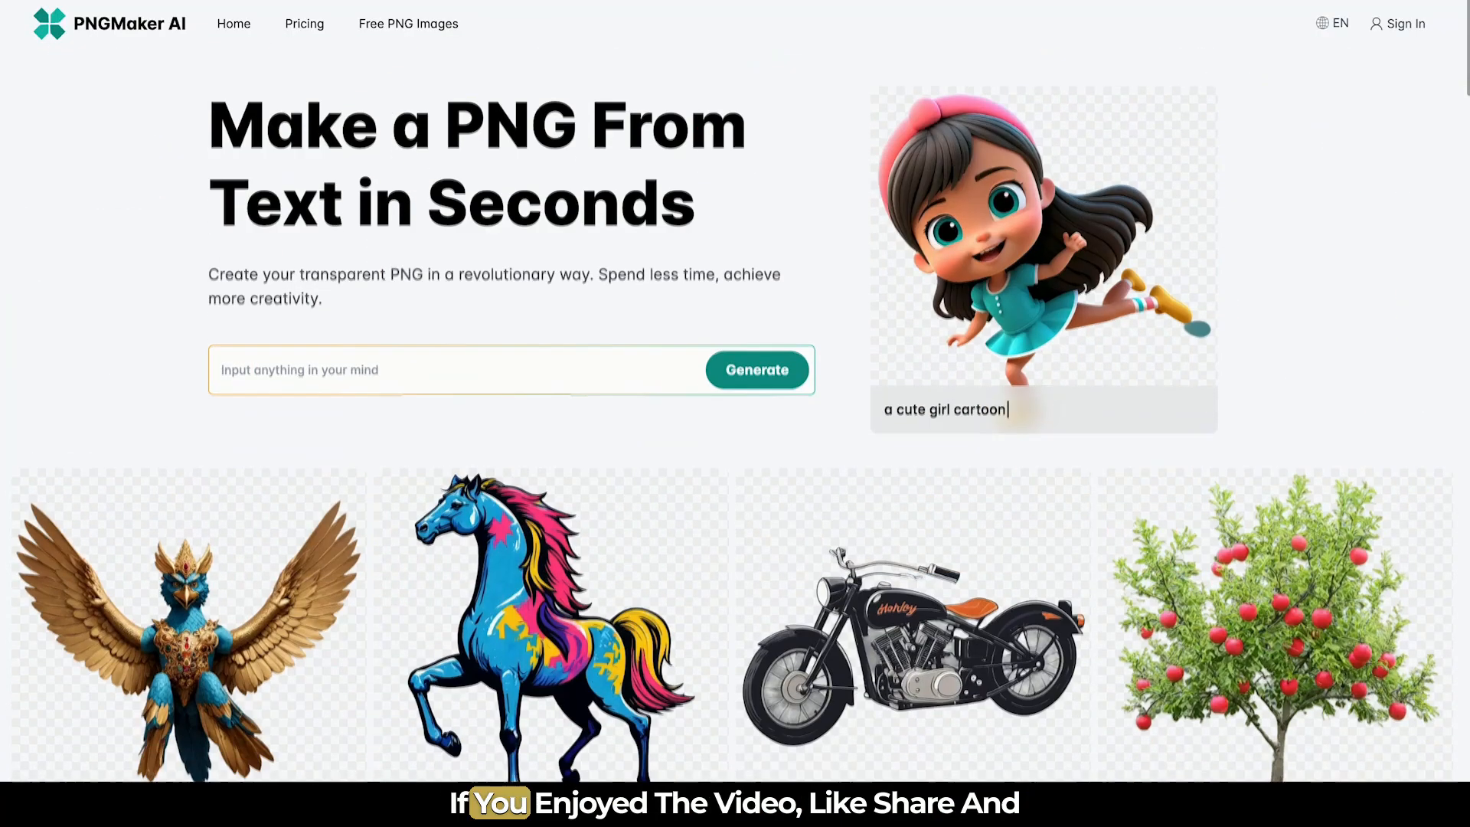
scroll("down", 3)
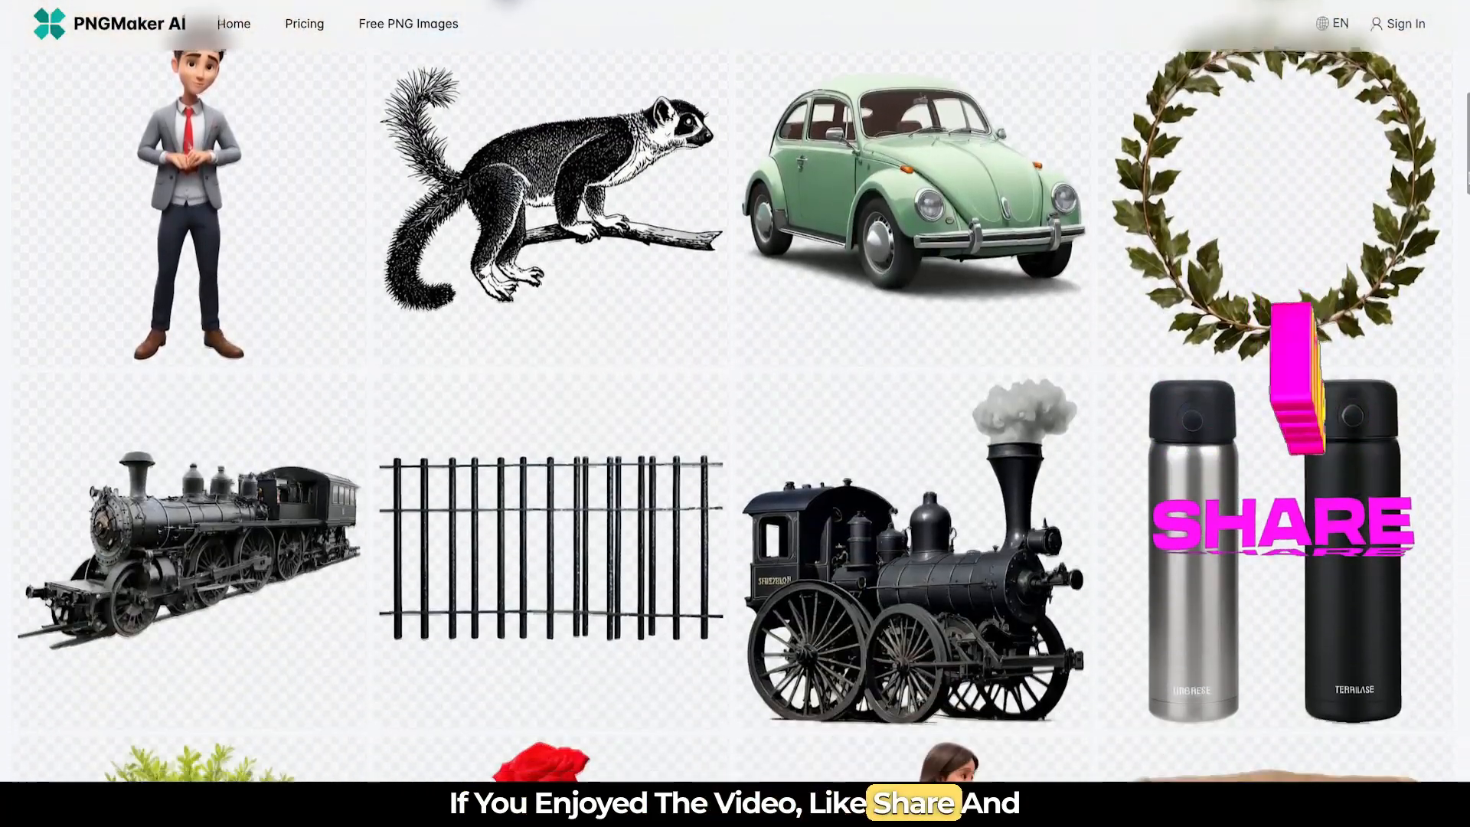